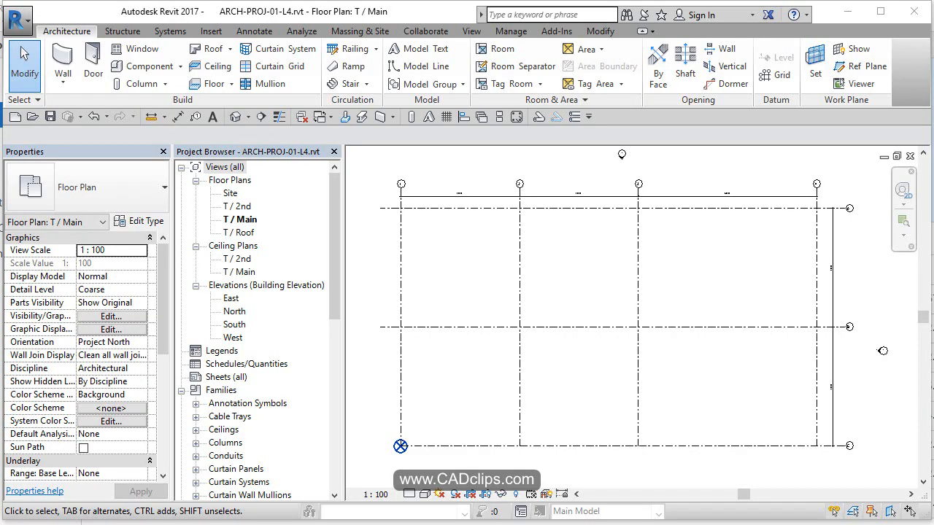
{"action": "mouse_move", "coordinate": [855, 397]}
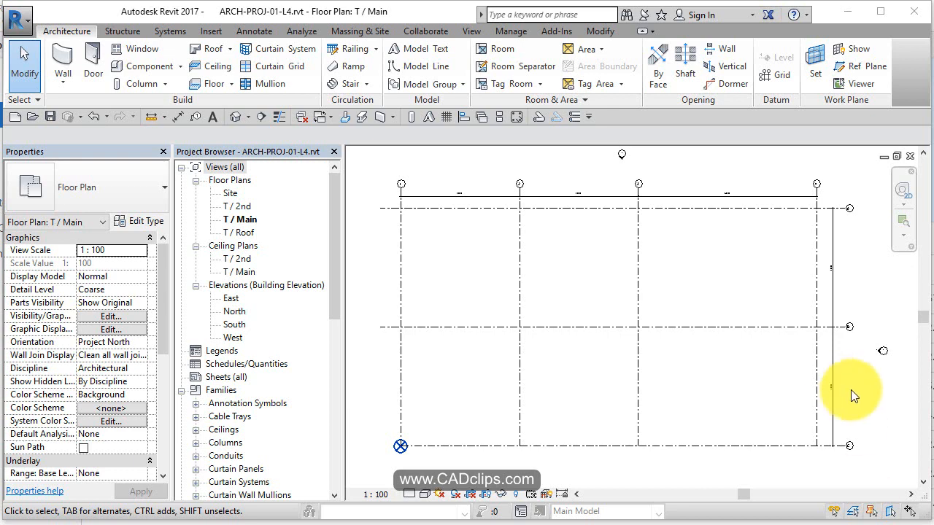
{"action": "mouse_move", "coordinate": [753, 299]}
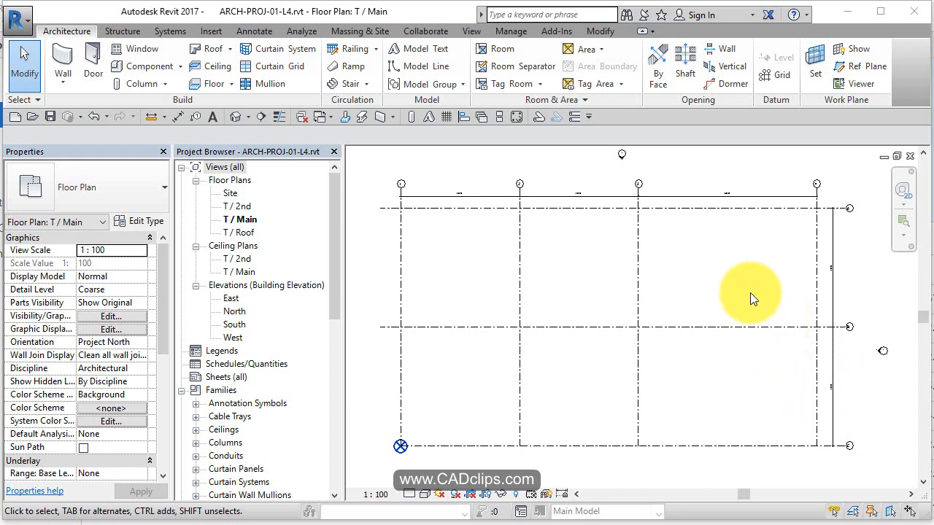
{"action": "mouse_move", "coordinate": [704, 204]}
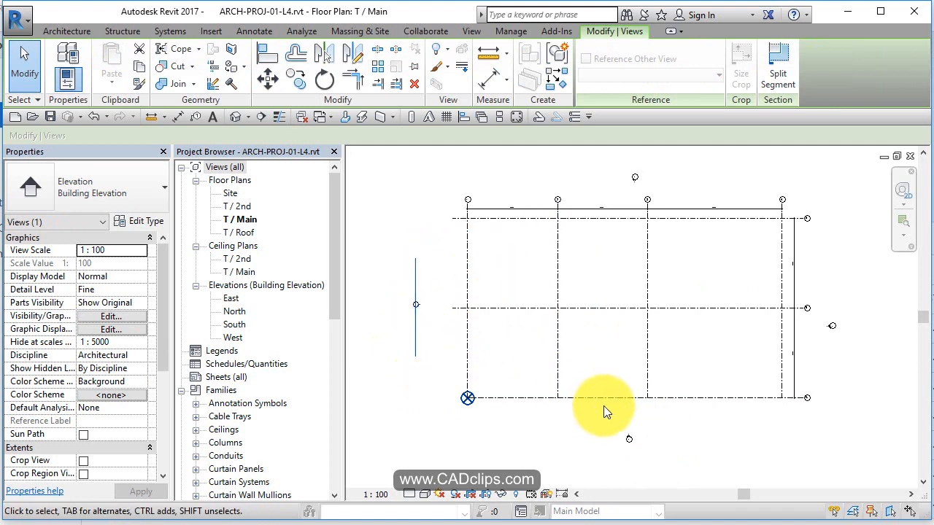
Open the South elevation view from the Project Browser.
{"action": "left_click", "coordinate": [646, 449]}
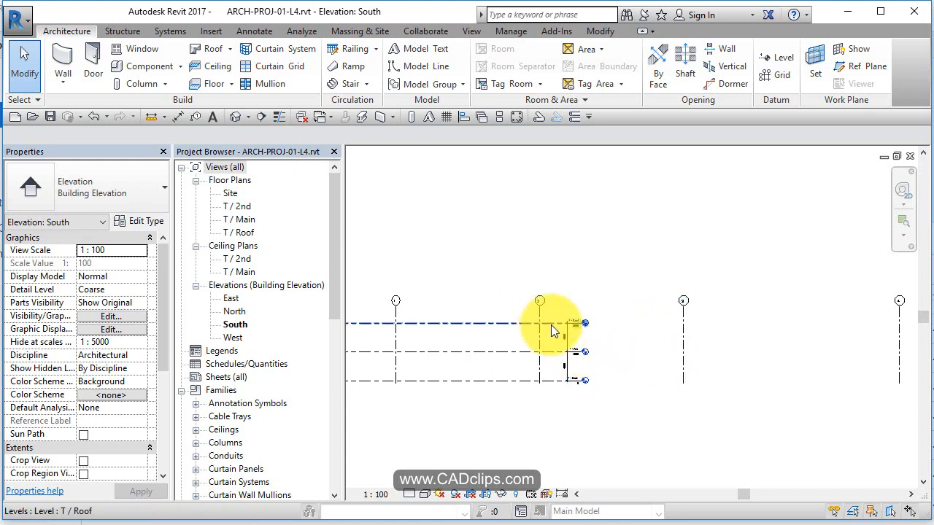
Stretch the roof and other level lines past all four grid lines, then adjust grid line 1.
{"action": "left_click", "coordinate": [538, 324]}
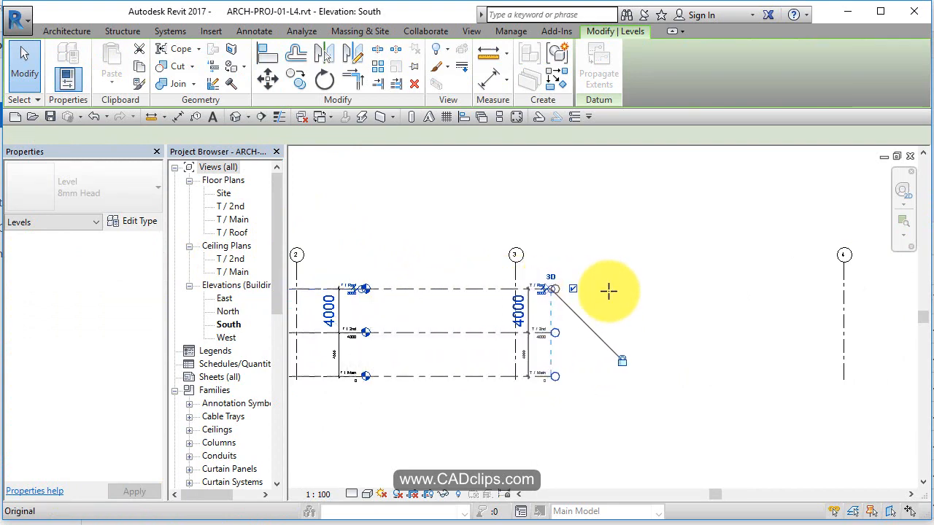
{"action": "left_click_drag", "start_coordinate": [610, 292], "coordinate": [898, 309]}
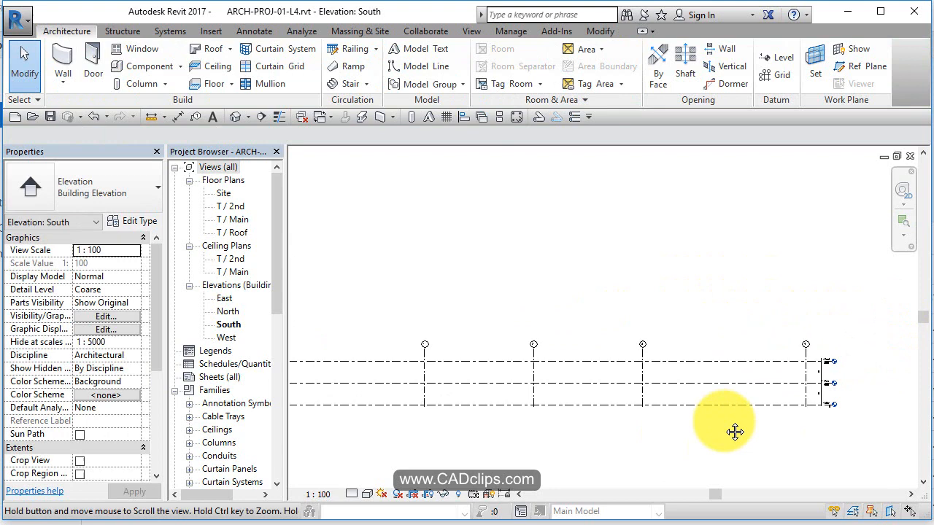
{"action": "left_click", "coordinate": [411, 334]}
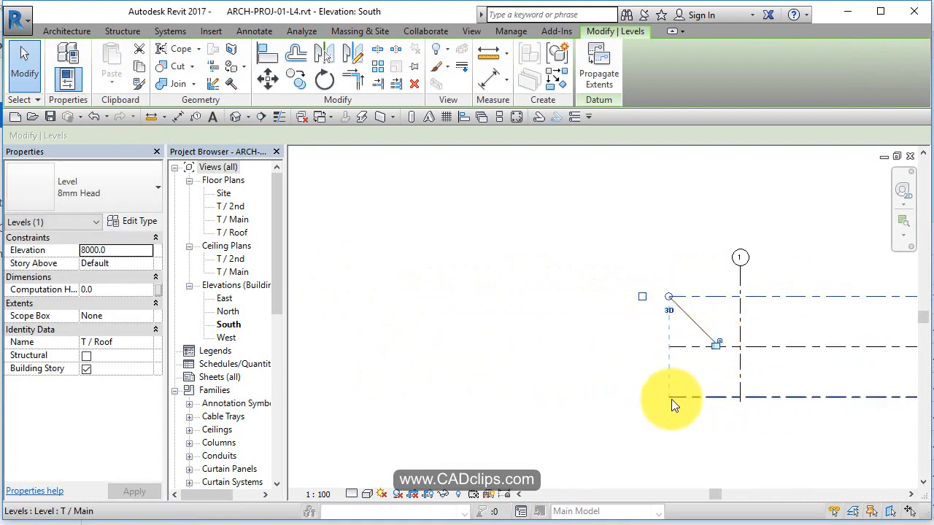
{"action": "left_click", "coordinate": [473, 421]}
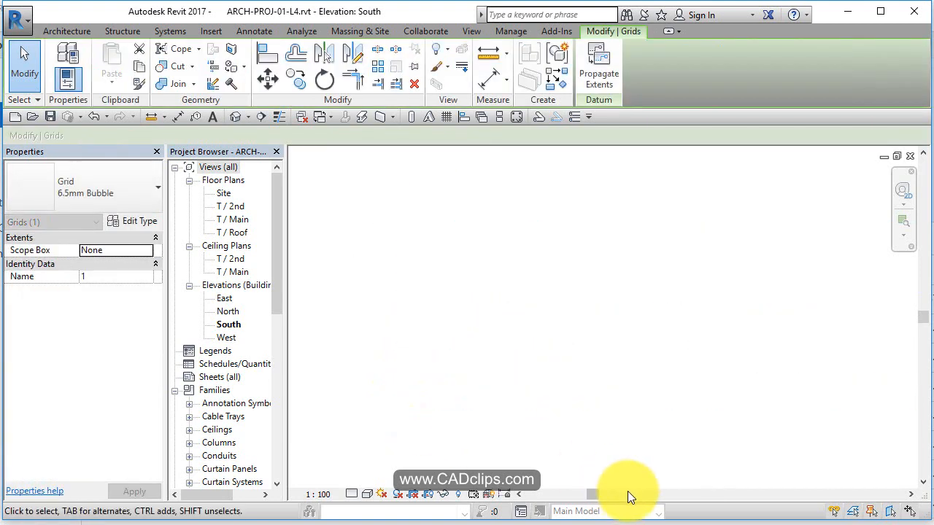
{"action": "mouse_move", "coordinate": [596, 499]}
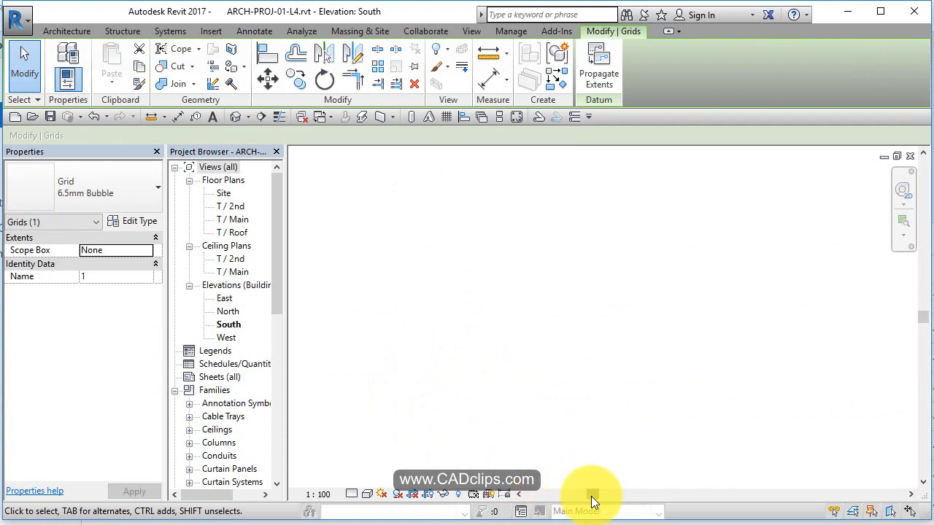
{"action": "left_click", "coordinate": [591, 437]}
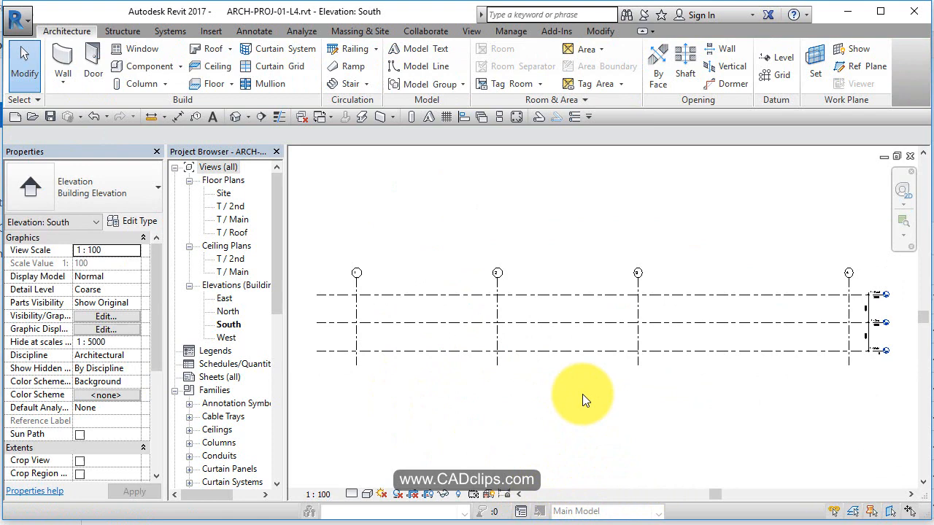
Open the East elevation and stretch its level lines past grids C, B and A.
{"action": "double_click", "coordinate": [225, 298]}
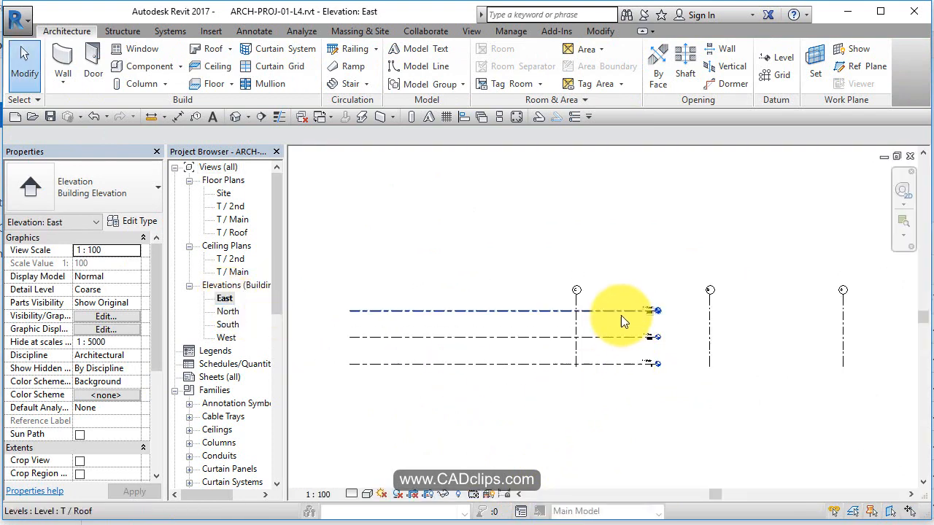
{"action": "left_click", "coordinate": [620, 312]}
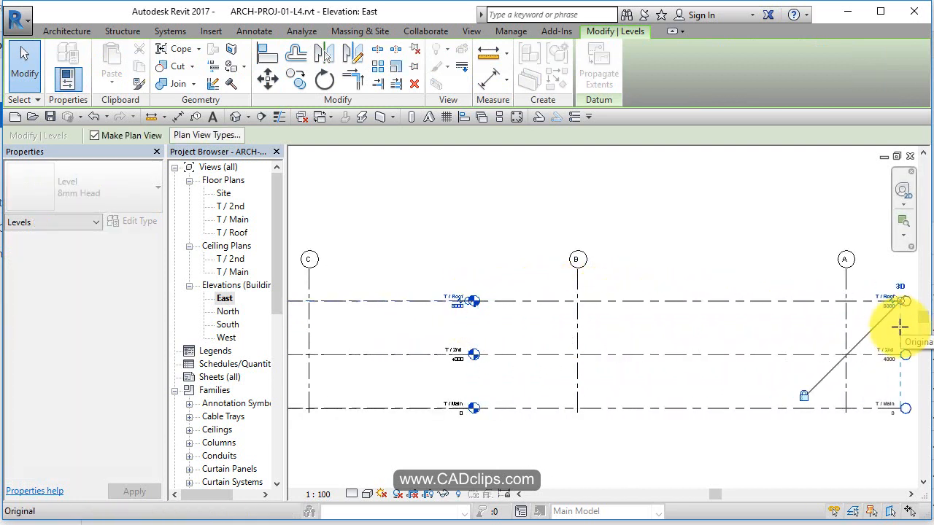
{"action": "left_click", "coordinate": [353, 324]}
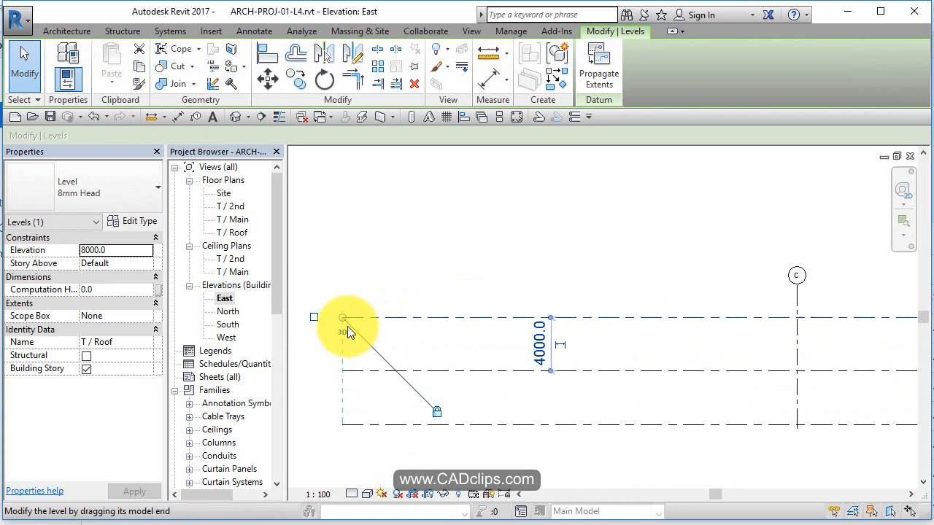
{"action": "left_click_drag", "start_coordinate": [343, 318], "coordinate": [646, 318]}
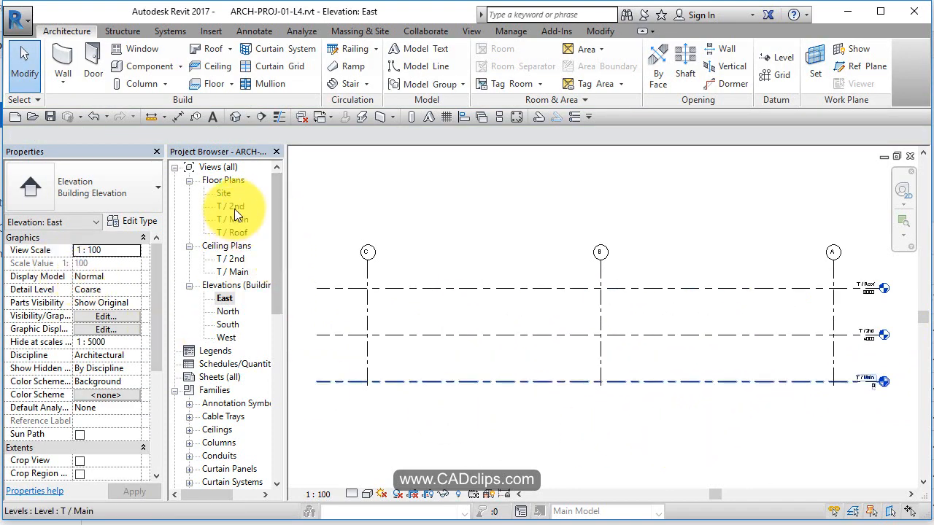
Check the Site, T / 2nd and T / Main floor plans for their grids, then return to East.
{"action": "double_click", "coordinate": [230, 206]}
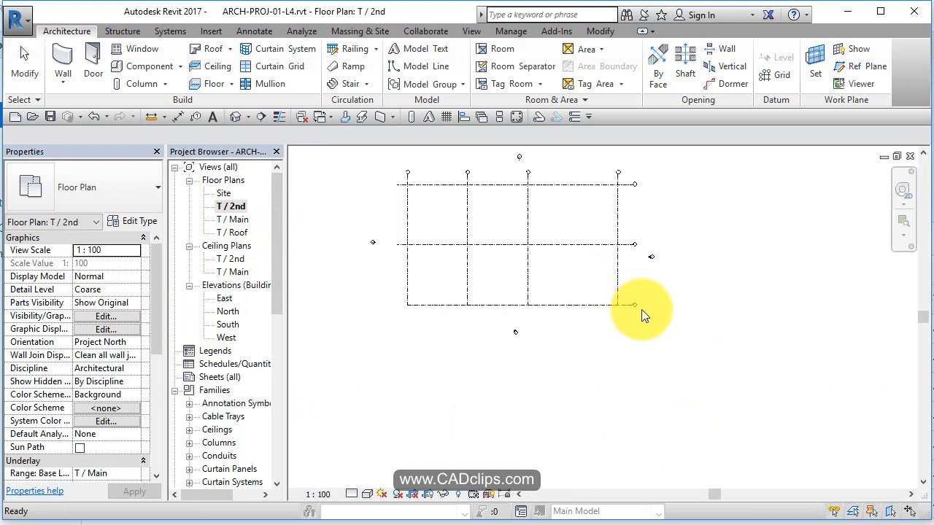
{"action": "left_click", "coordinate": [619, 303]}
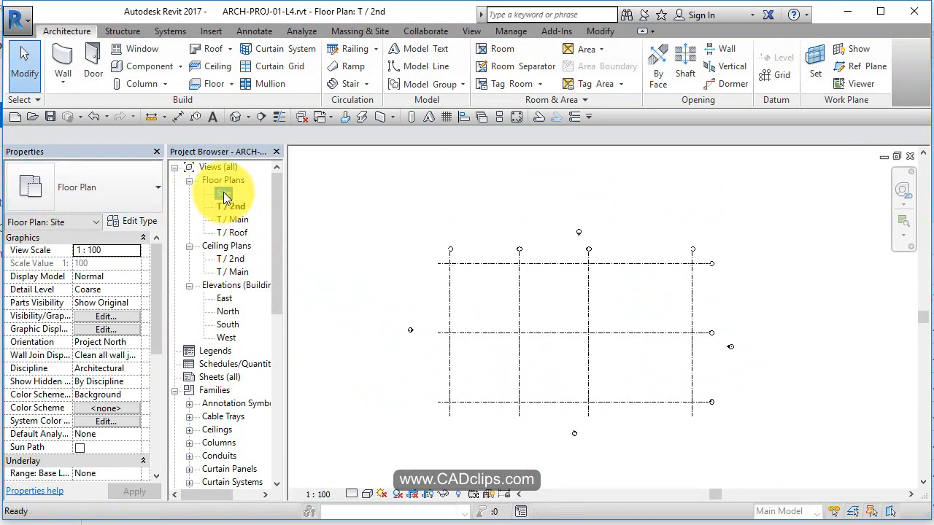
{"action": "double_click", "coordinate": [225, 192]}
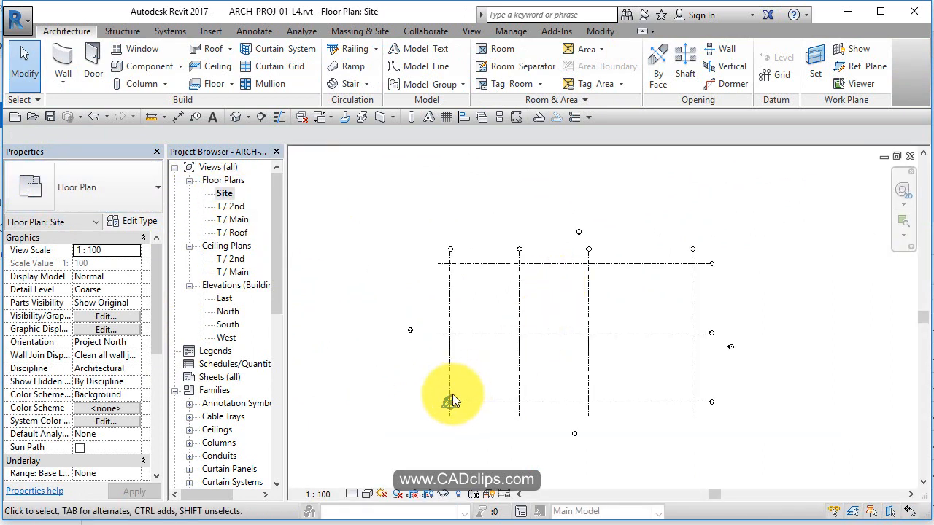
{"action": "double_click", "coordinate": [232, 206]}
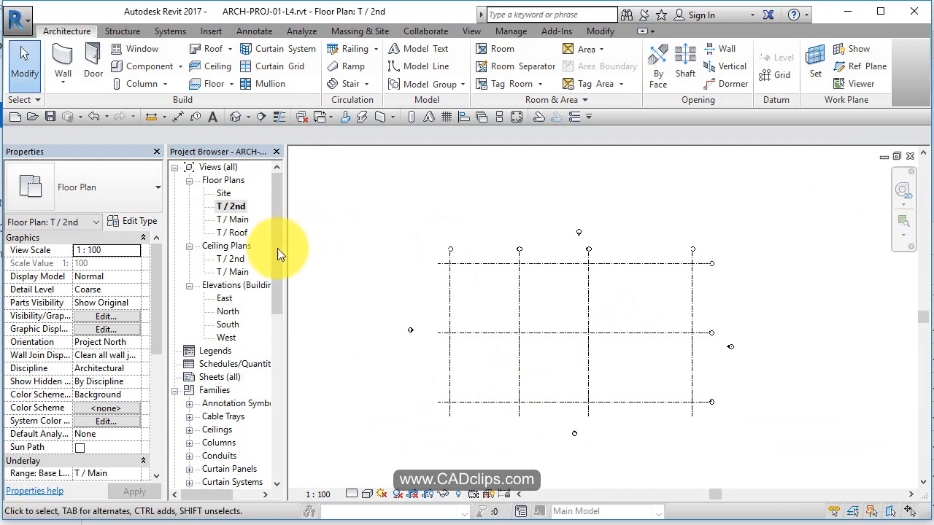
{"action": "double_click", "coordinate": [232, 219]}
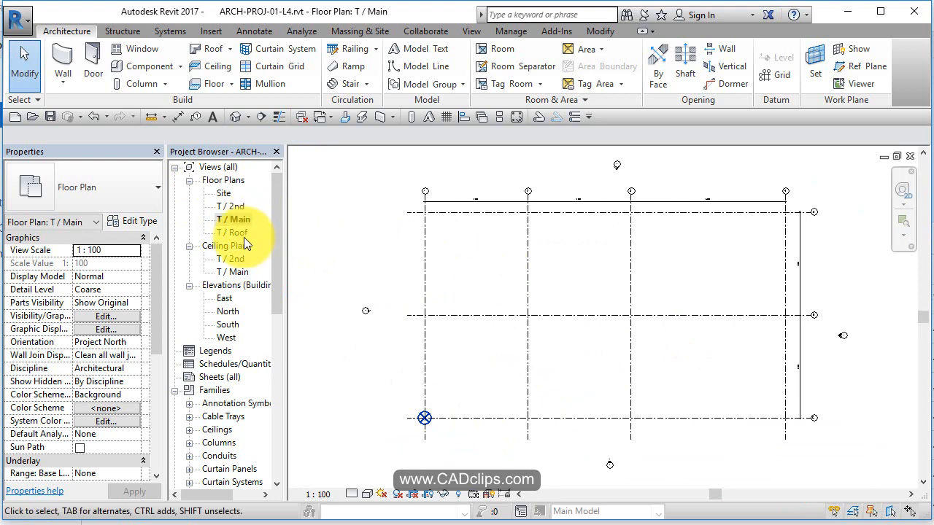
{"action": "double_click", "coordinate": [232, 232]}
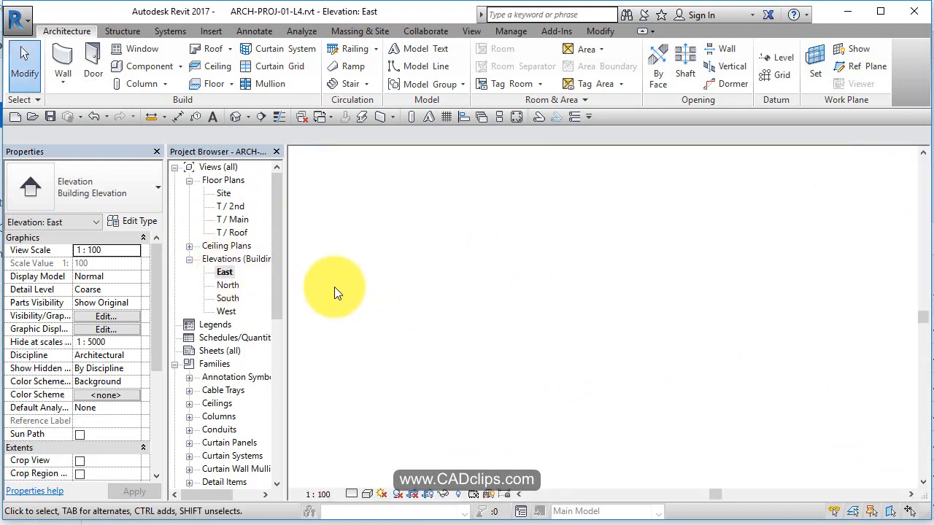
Review the North, South and West elevations, zooming each to fit.
{"action": "left_click", "coordinate": [353, 295]}
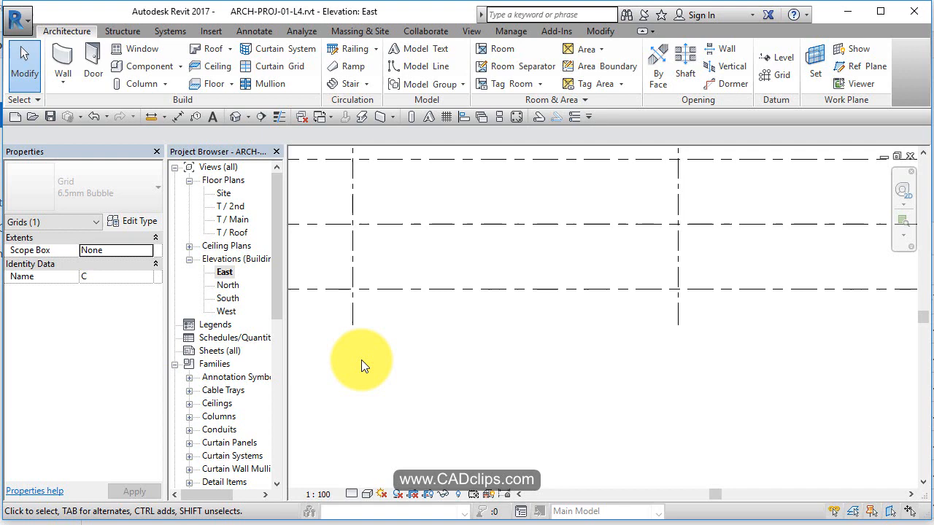
{"action": "double_click", "coordinate": [227, 285]}
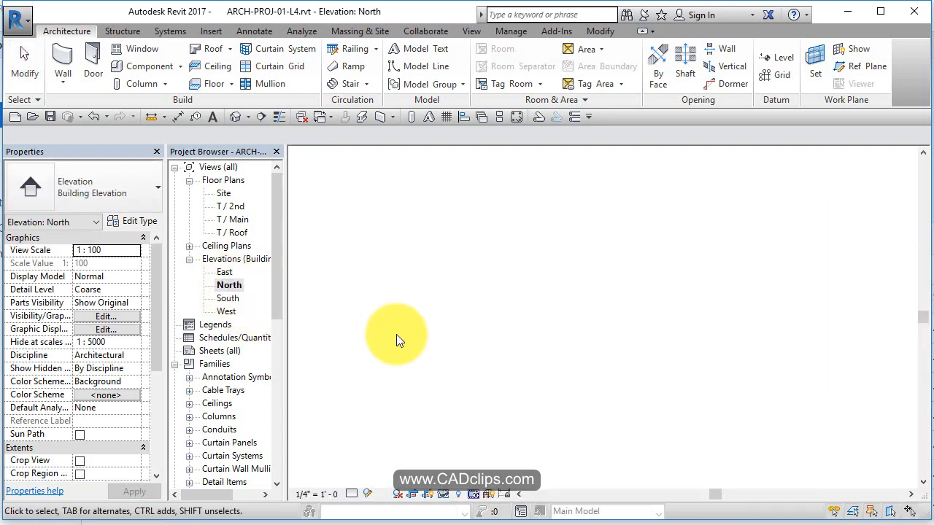
{"action": "double_click", "coordinate": [228, 297]}
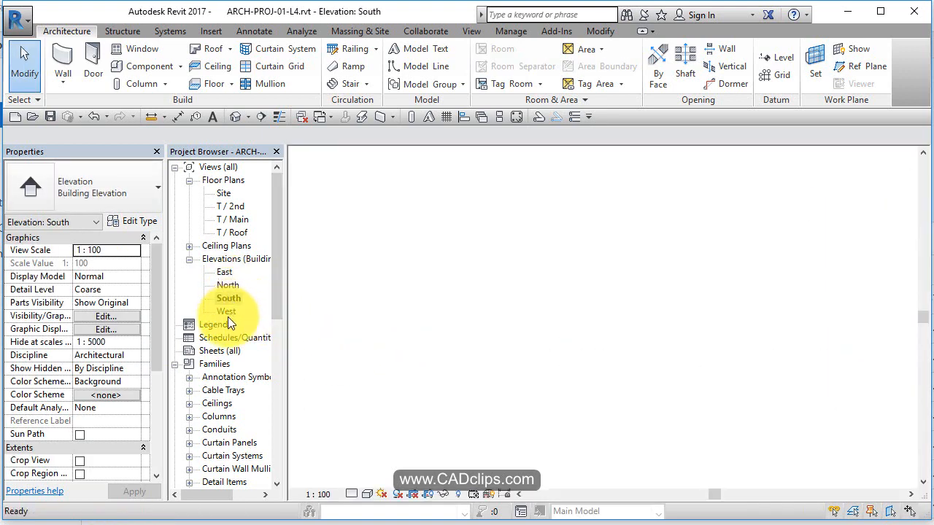
{"action": "double_click", "coordinate": [227, 297]}
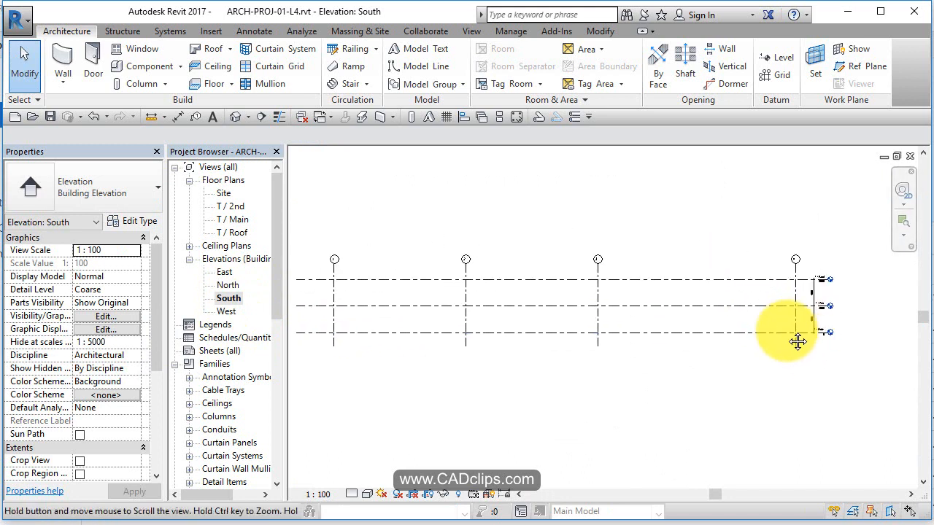
{"action": "double_click", "coordinate": [228, 311]}
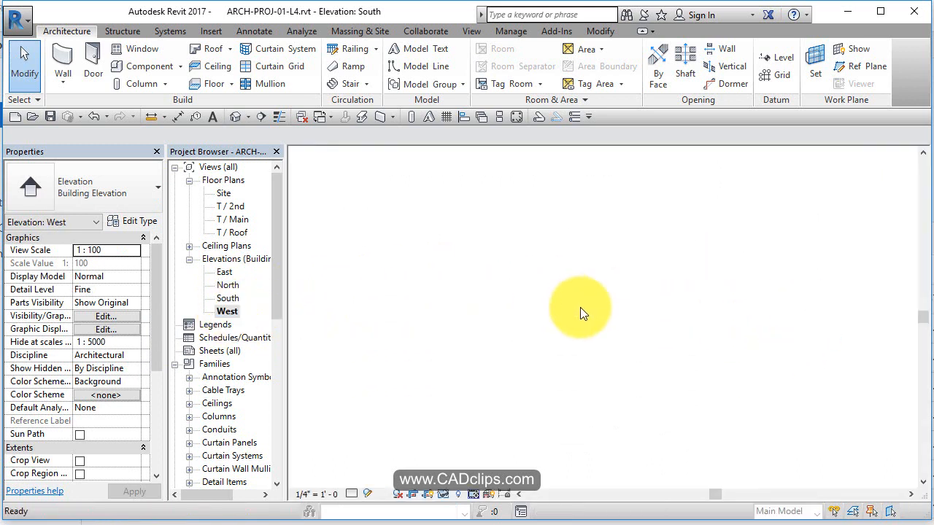
{"action": "double_click", "coordinate": [228, 311]}
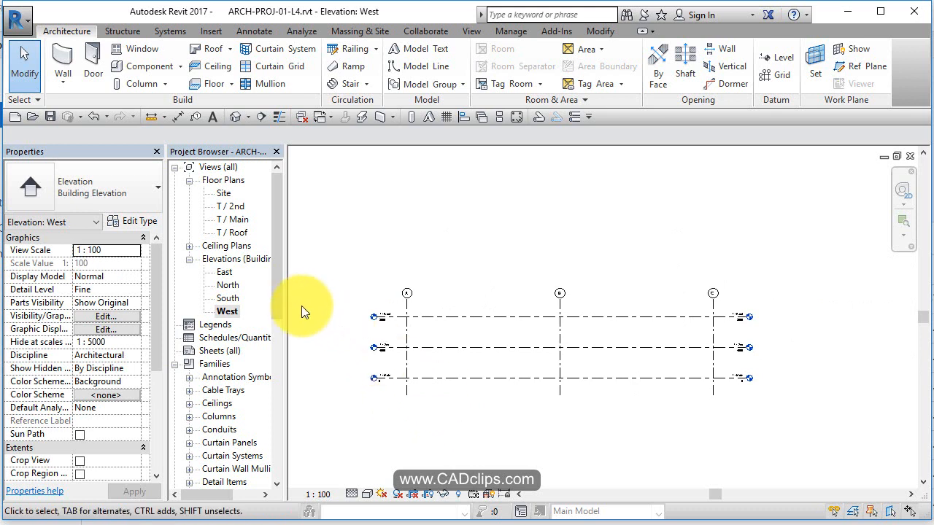
Review the East elevation, then return to South with its 4000 level dimensions.
{"action": "left_click", "coordinate": [224, 272]}
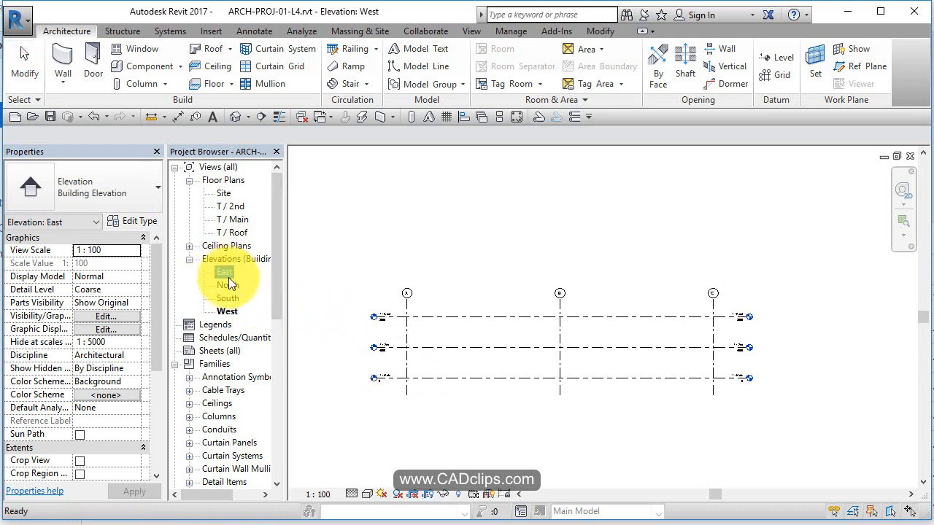
{"action": "double_click", "coordinate": [225, 271]}
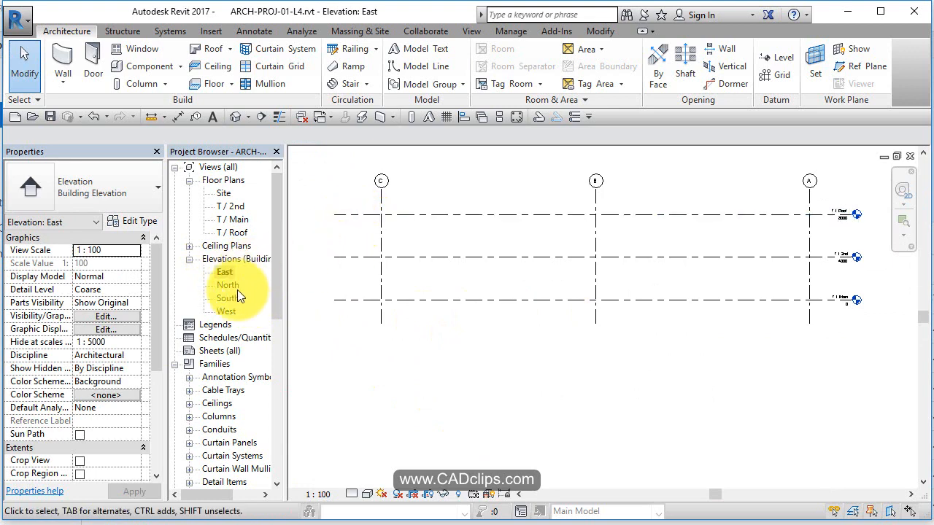
{"action": "double_click", "coordinate": [228, 297]}
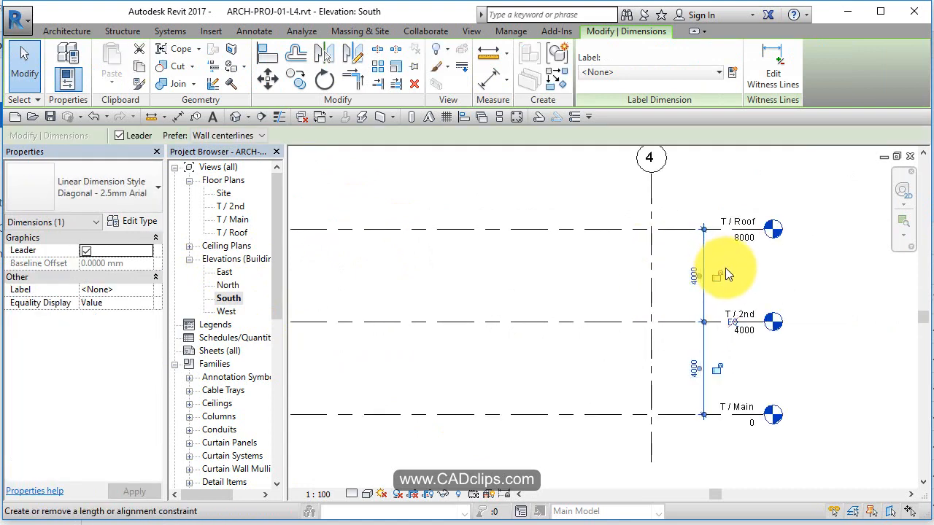
{"action": "mouse_move", "coordinate": [798, 284]}
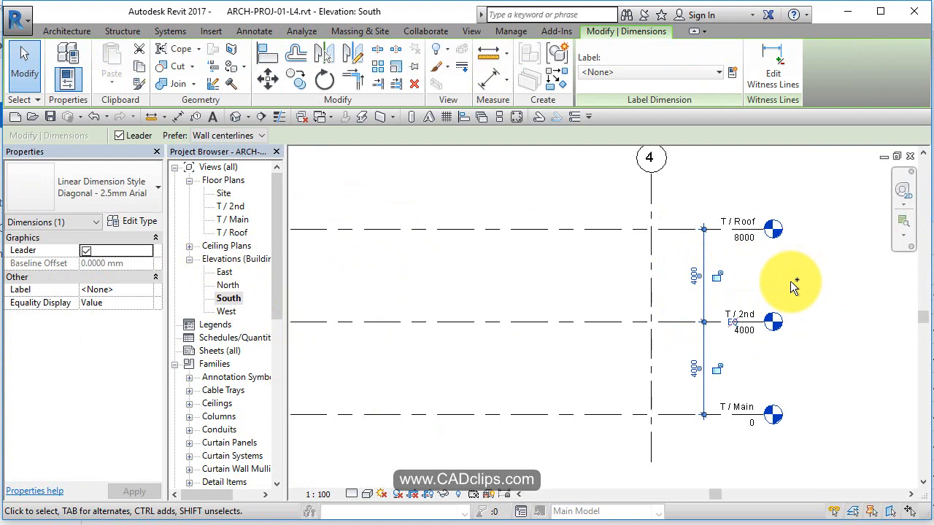
Paste the copied level dimension Aligned to Selected Views into the North elevation.
{"action": "left_click", "coordinate": [66, 31]}
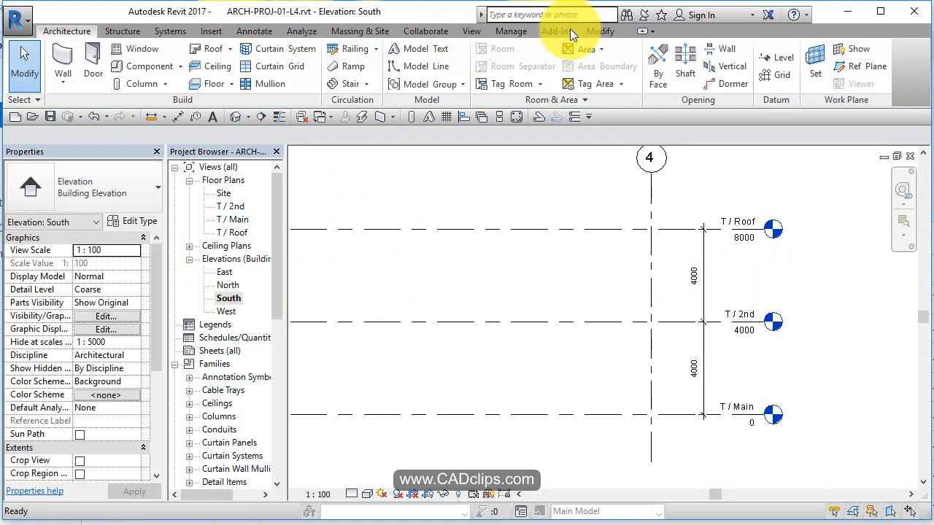
{"action": "left_click", "coordinate": [600, 31]}
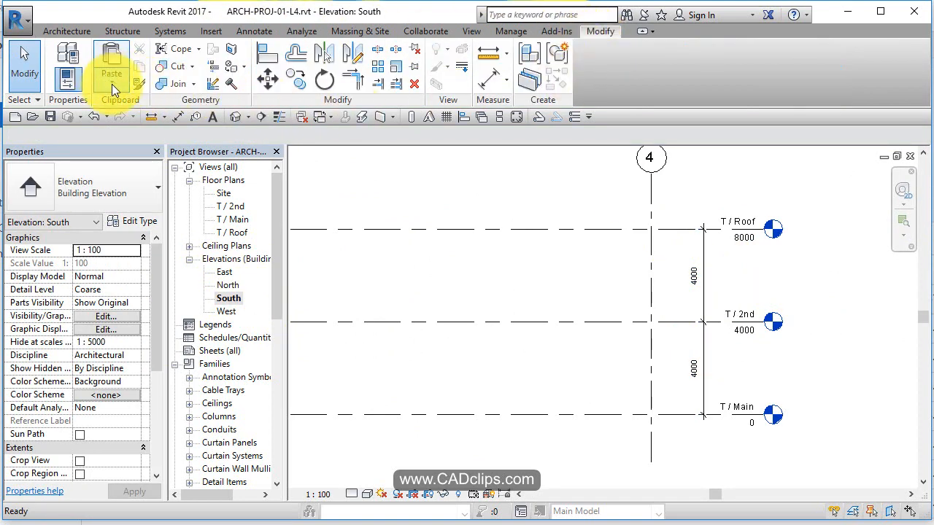
{"action": "left_click", "coordinate": [111, 73]}
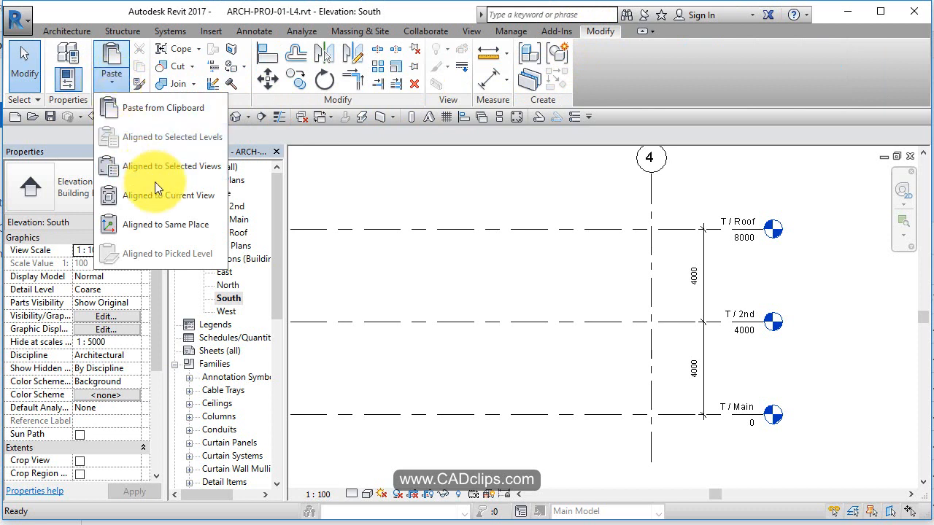
{"action": "left_click", "coordinate": [173, 166]}
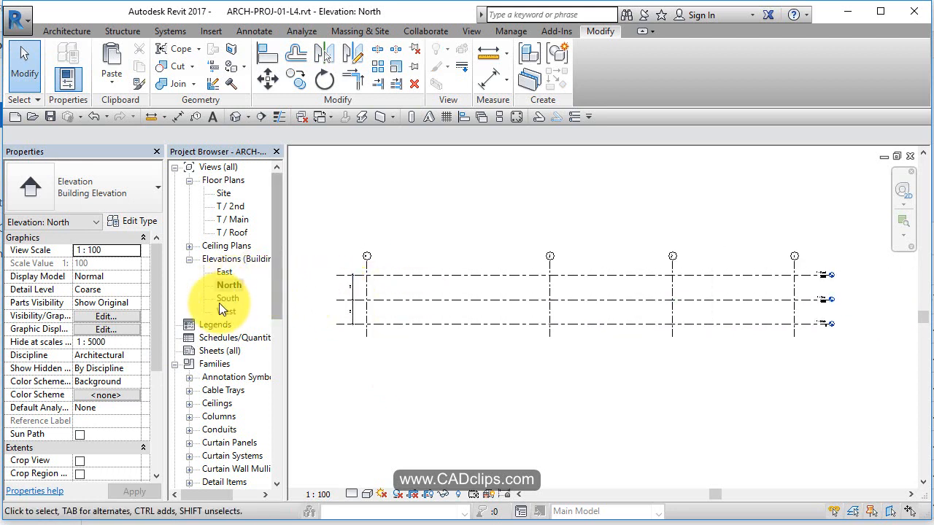
Return to the South elevation and start Save As > Project from the Application menu.
{"action": "double_click", "coordinate": [227, 298]}
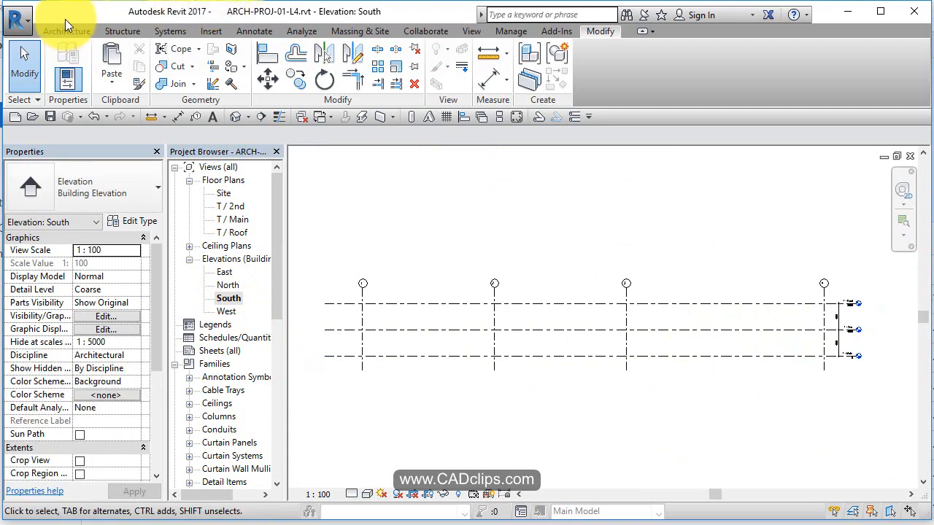
{"action": "left_click", "coordinate": [16, 21]}
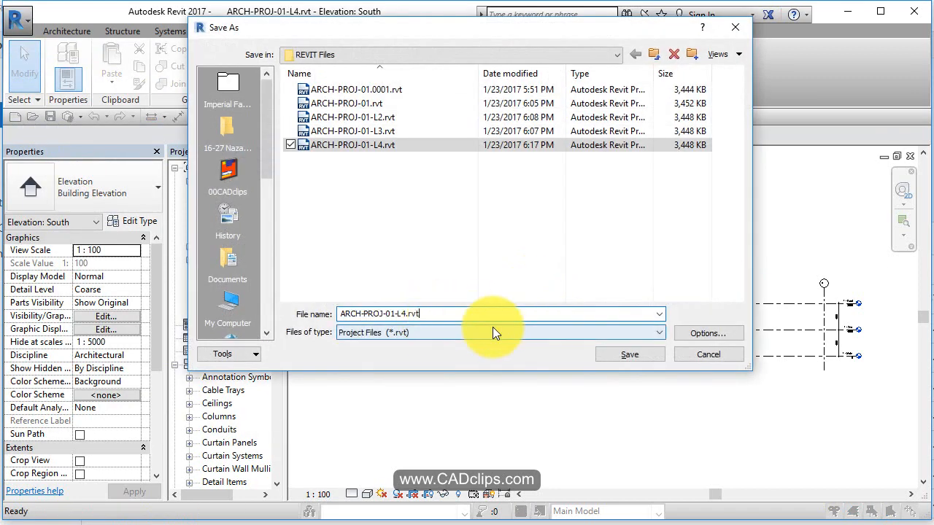
Save the project as ARCH-PROJ-01-L5.rvt.
{"action": "key", "text": "Backspace"}
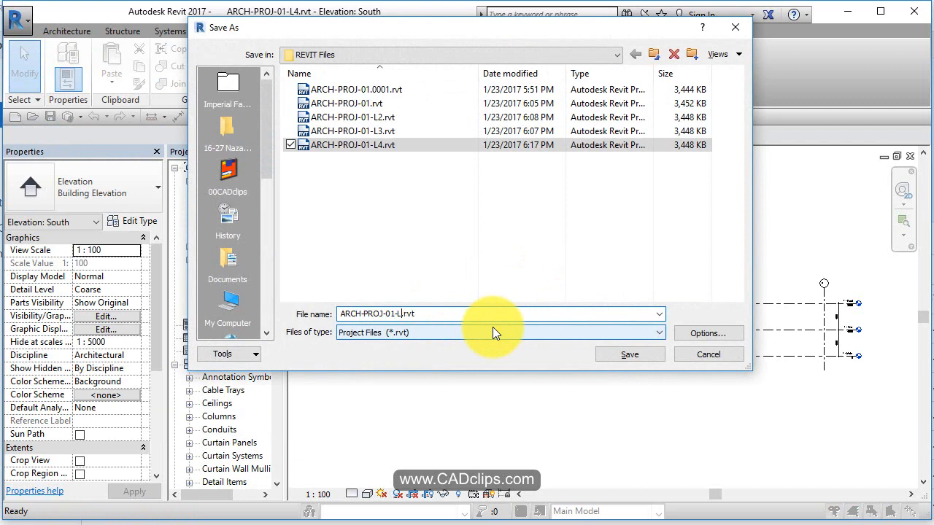
{"action": "type", "text": "5"}
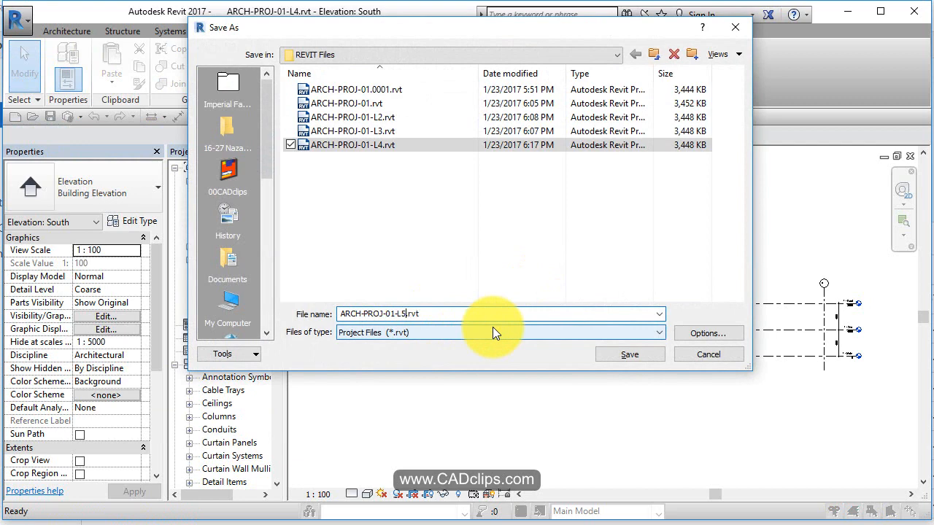
{"action": "left_click", "coordinate": [629, 355]}
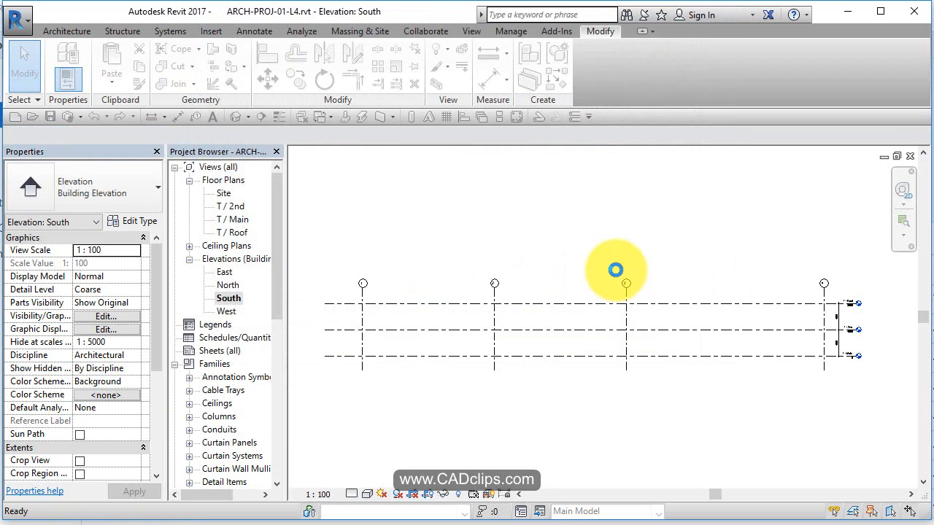